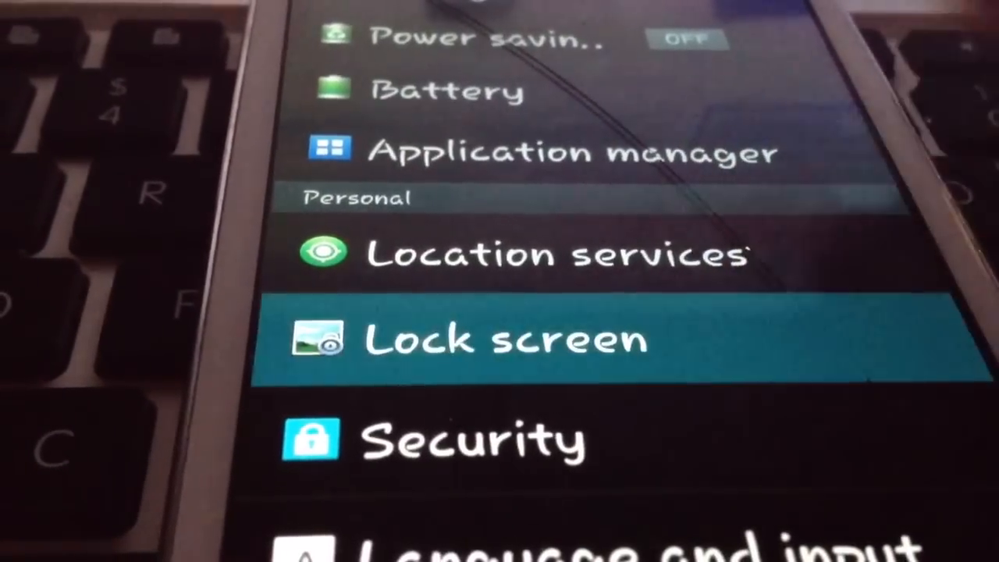
# Step: Open Lock screen under Personal to reach the lock screen options
pyautogui.click(507, 339)
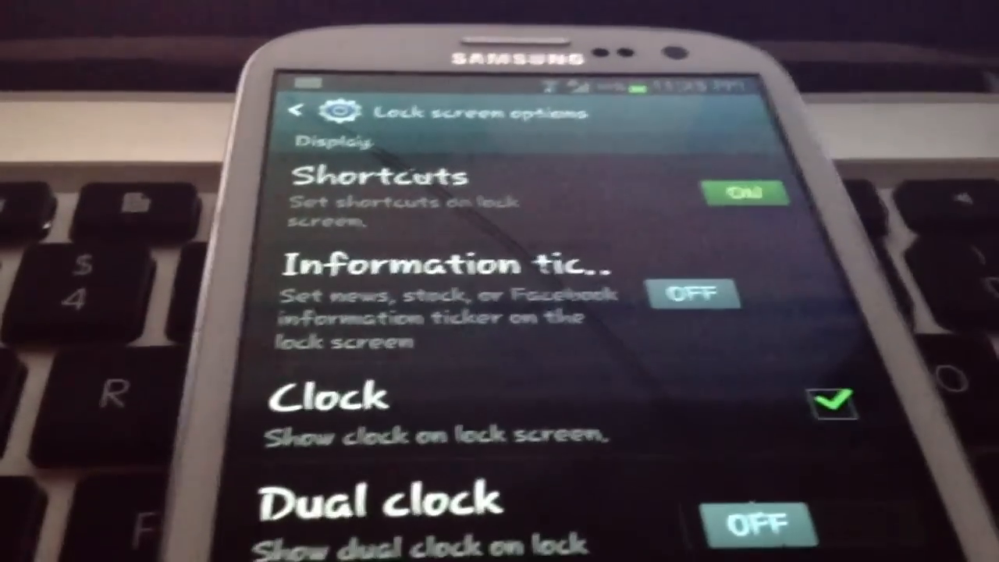
# Step: Scroll down the lock screen options to the Information ticker entry
pyautogui.scroll(-3)
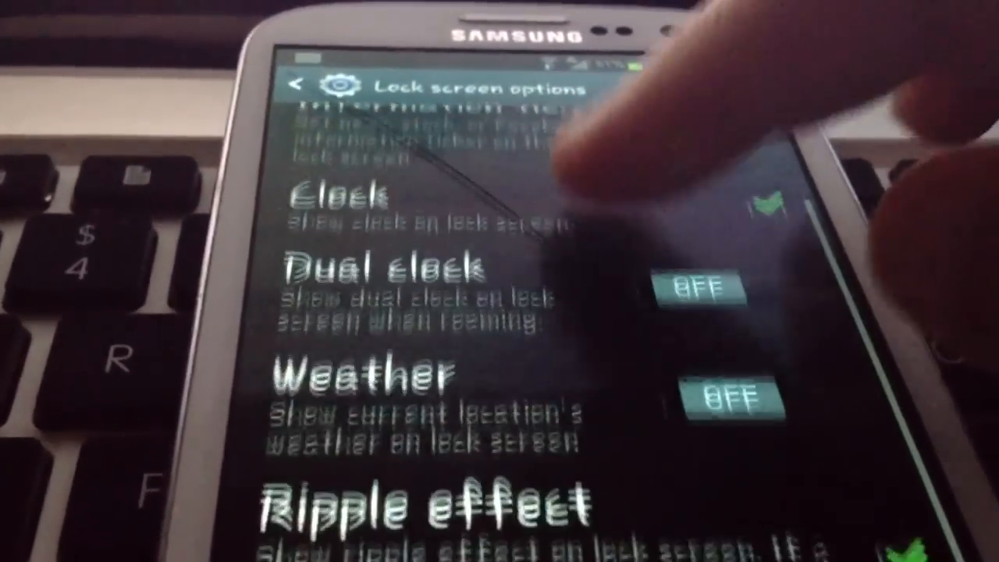
pyautogui.scroll(-3)
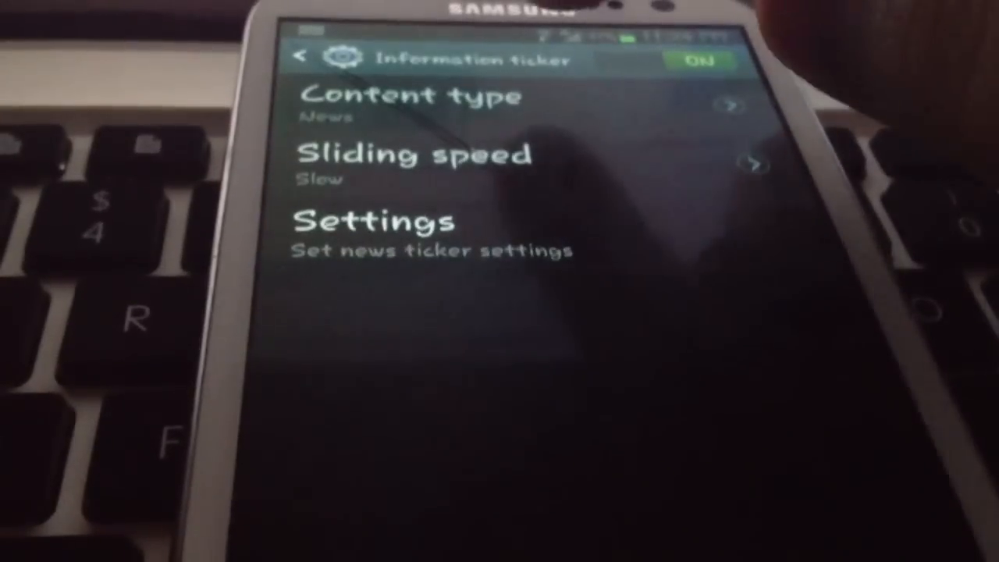
# Step: Choose Slow as the ticker's sliding speed
pyautogui.click(416, 105)
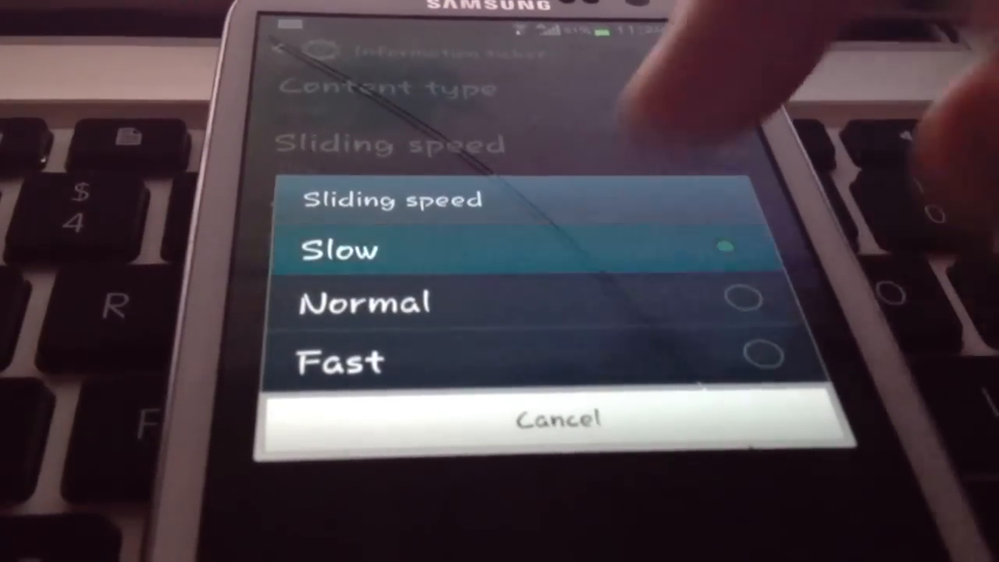
pyautogui.click(340, 250)
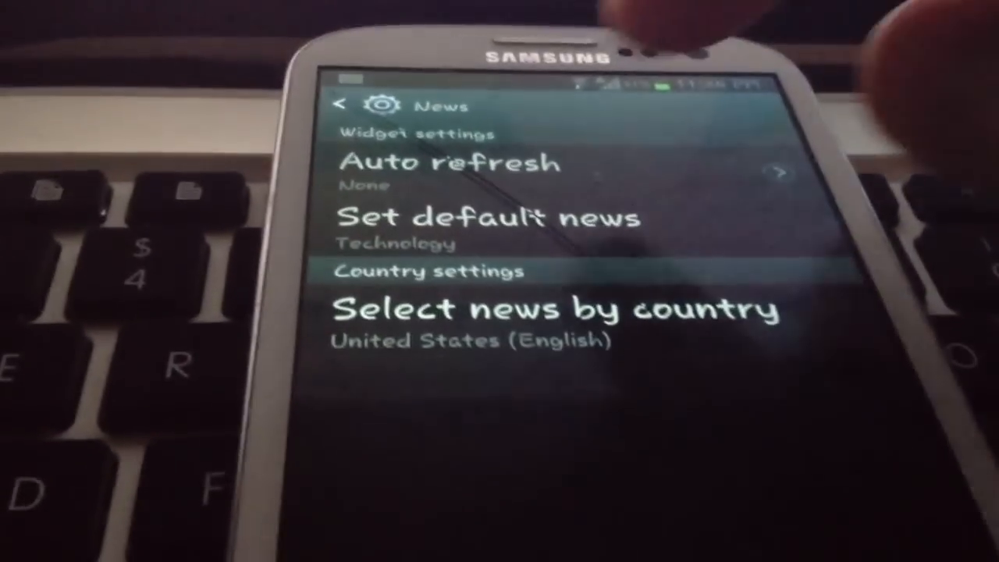
# Step: Open Set default news to show the category list with Technology selected
pyautogui.click(449, 164)
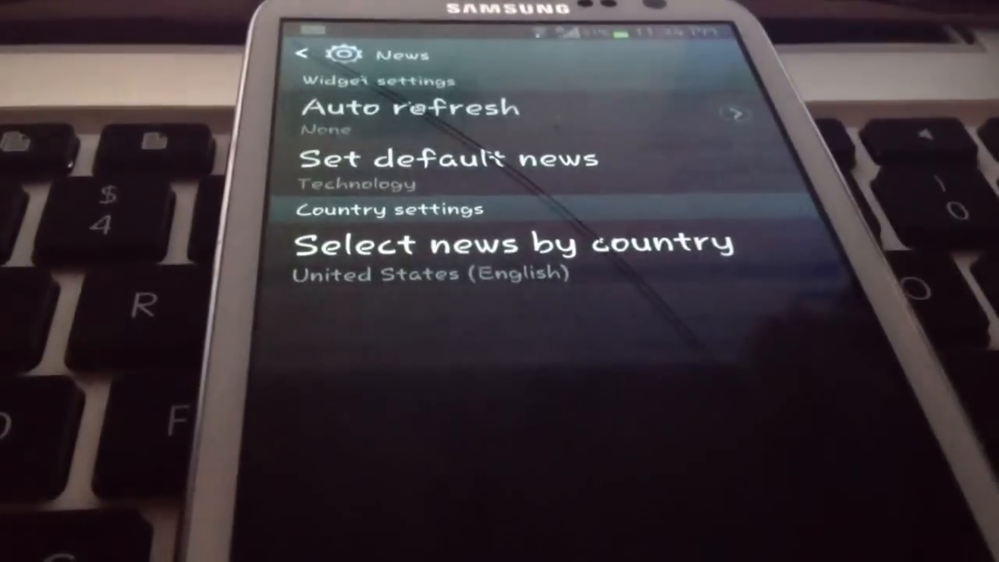
pyautogui.click(449, 158)
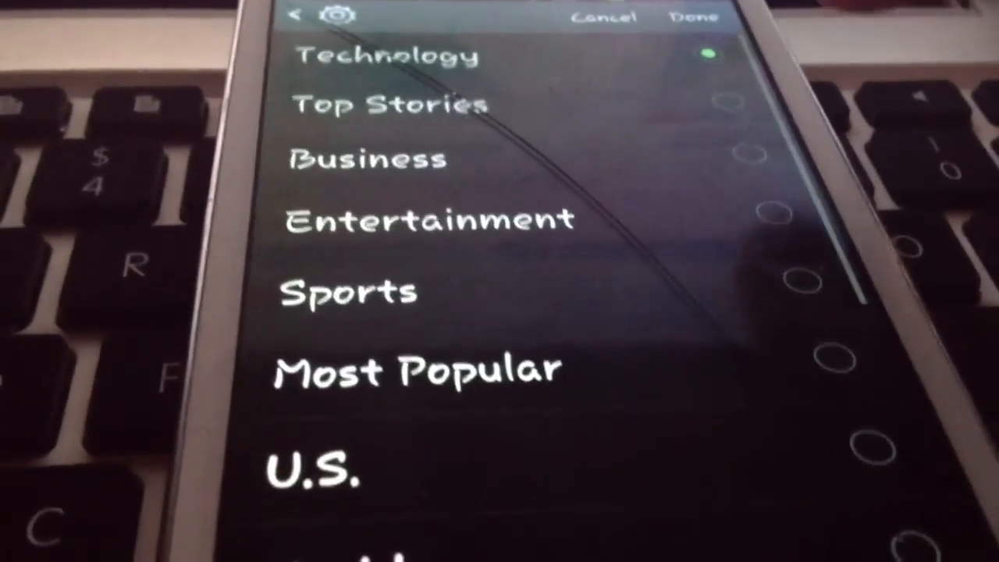
pyautogui.scroll(3)
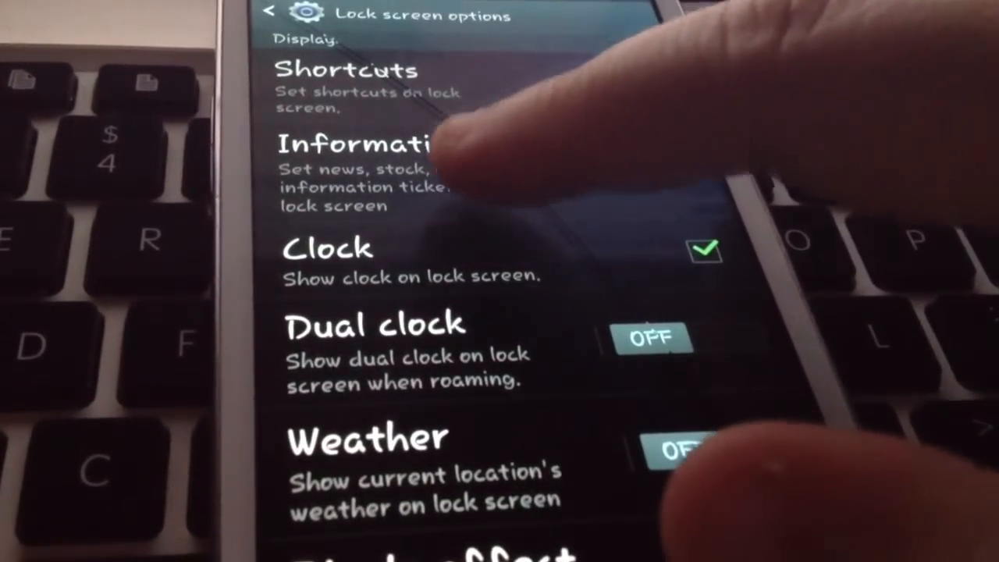
# Step: Open Information ticker settings again, showing News at Slow speed
pyautogui.click(367, 171)
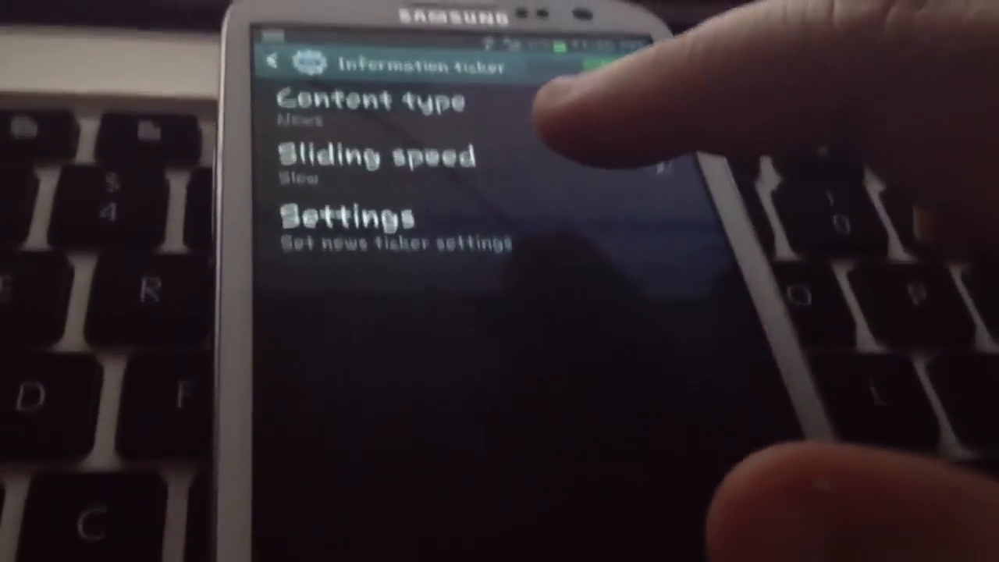